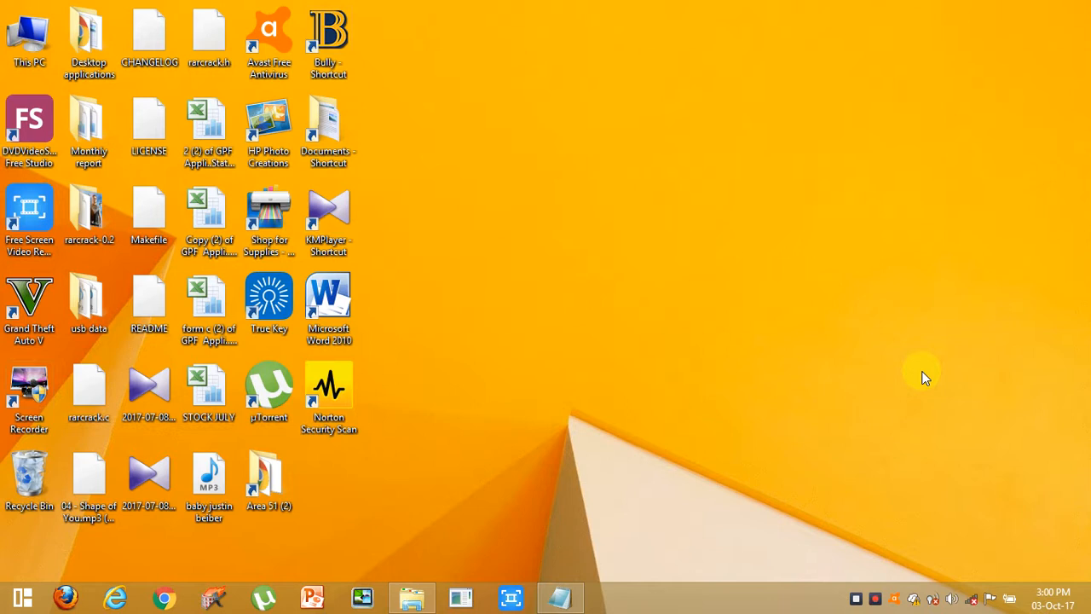
Step: Enter 'th' then 'y' on the next line in Notepad to test keyboard lag
{"action": "type", "text": "th"}
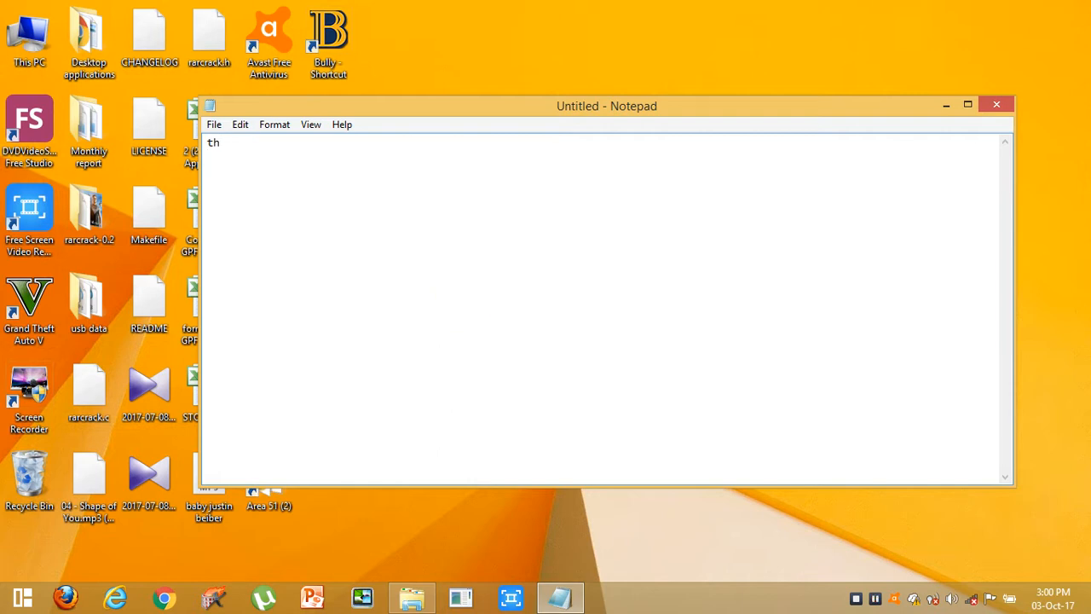
{"action": "type", "text": "y"}
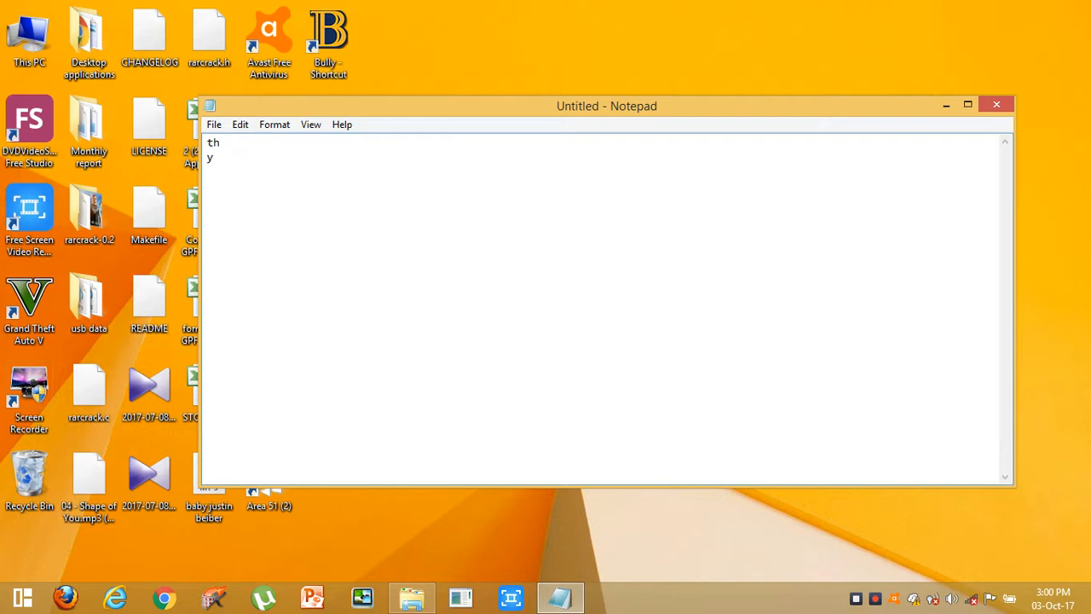
{"action": "mouse_move", "coordinate": [455, 307]}
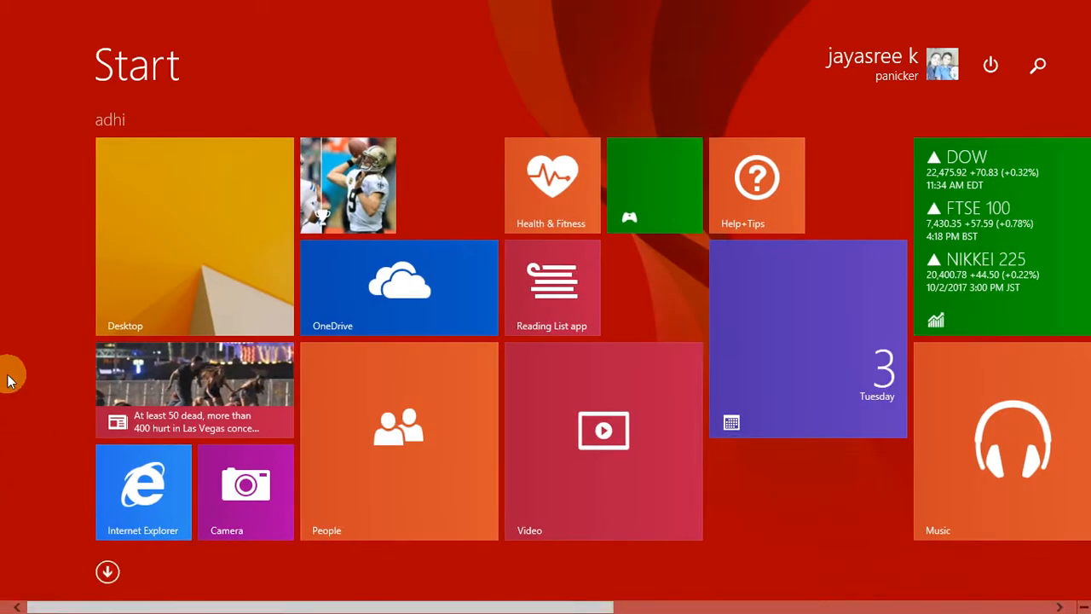
{"action": "mouse_move", "coordinate": [312, 486]}
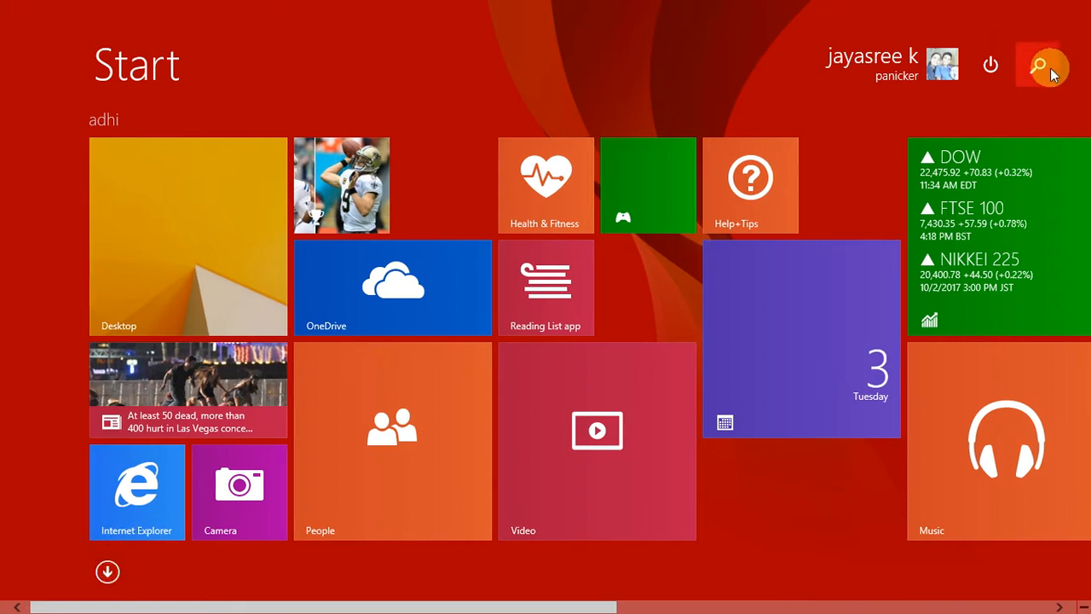
Step: Launch PC settings from the Start screen's full Apps list
{"action": "left_click", "coordinate": [1043, 65]}
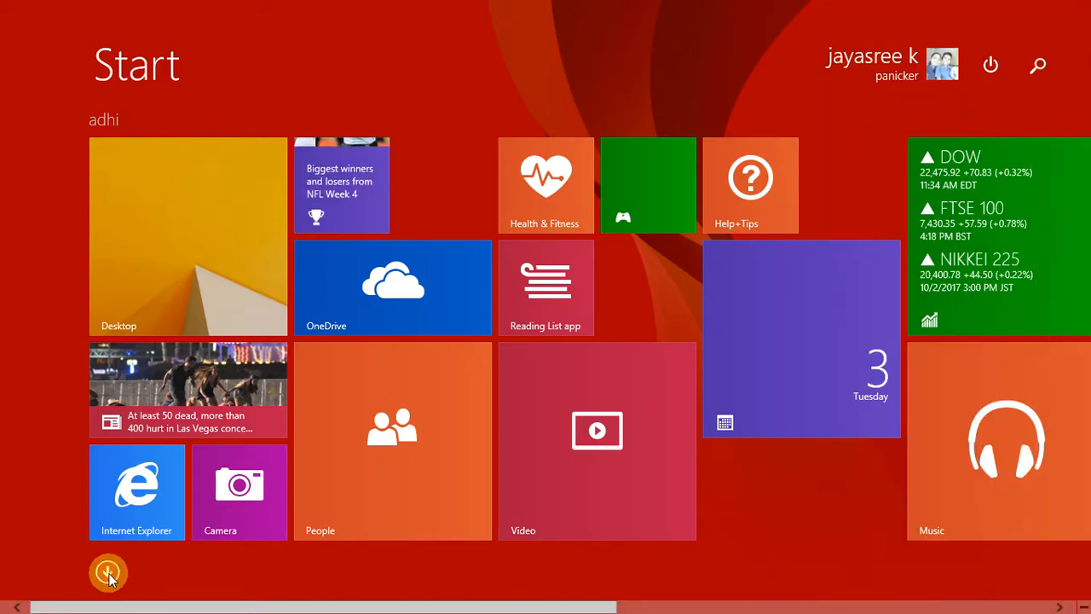
{"action": "left_click", "coordinate": [109, 572]}
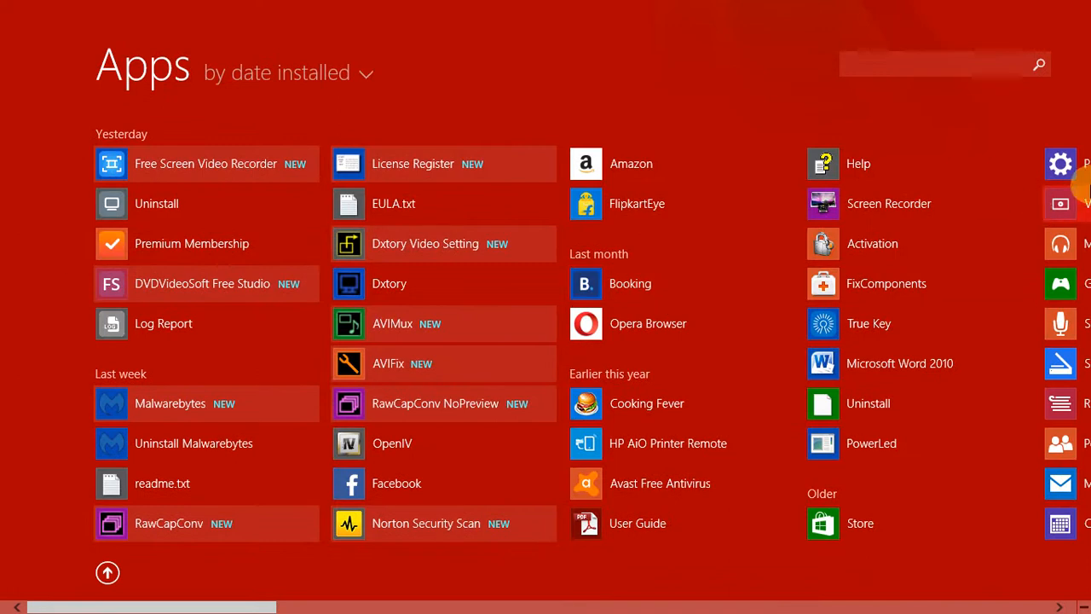
{"action": "mouse_move", "coordinate": [1060, 133]}
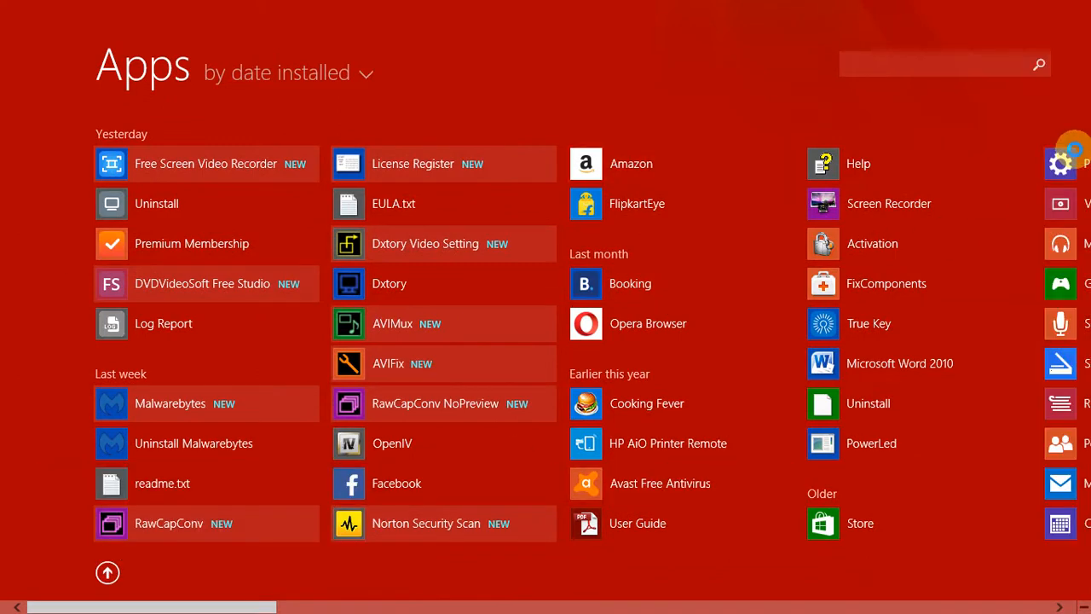
{"action": "left_click", "coordinate": [1060, 163]}
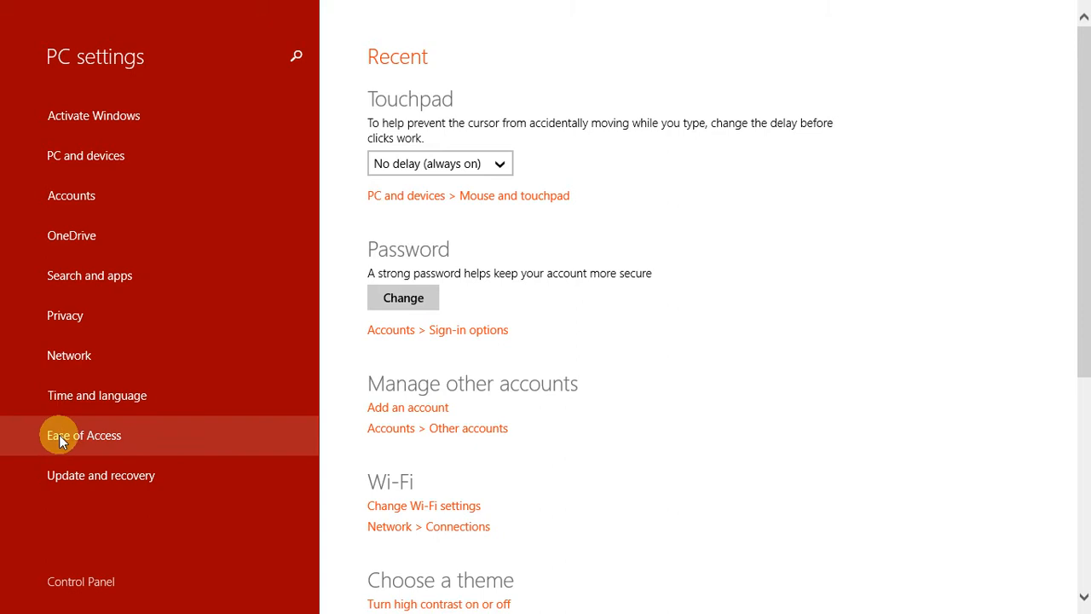
{"action": "mouse_move", "coordinate": [76, 457]}
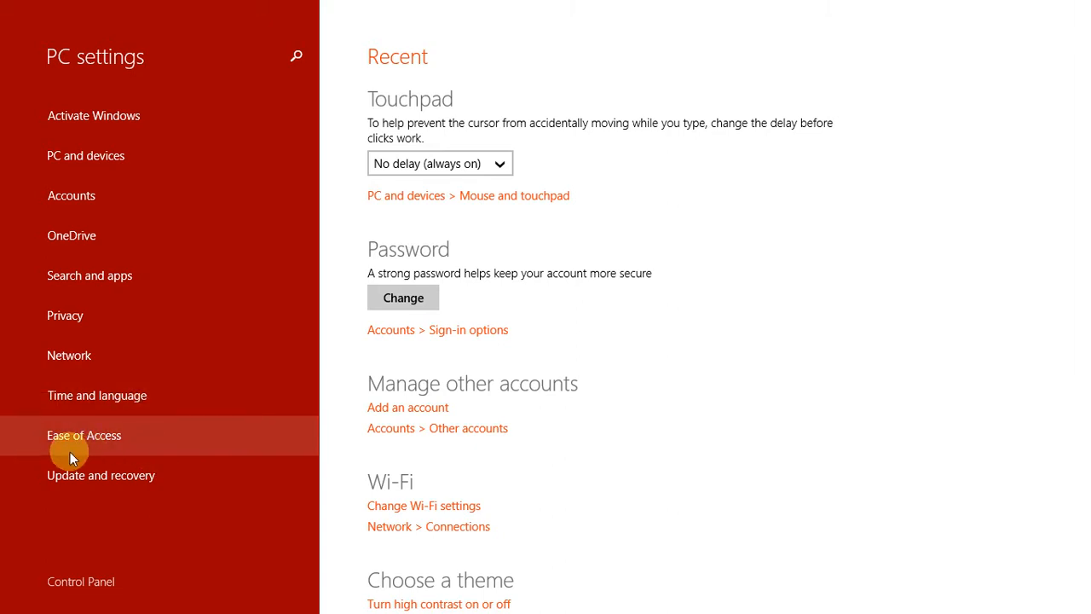
Step: Turn Filter Keys Off under Ease of Access > Keyboard and return to the main page
{"action": "left_click", "coordinate": [84, 435]}
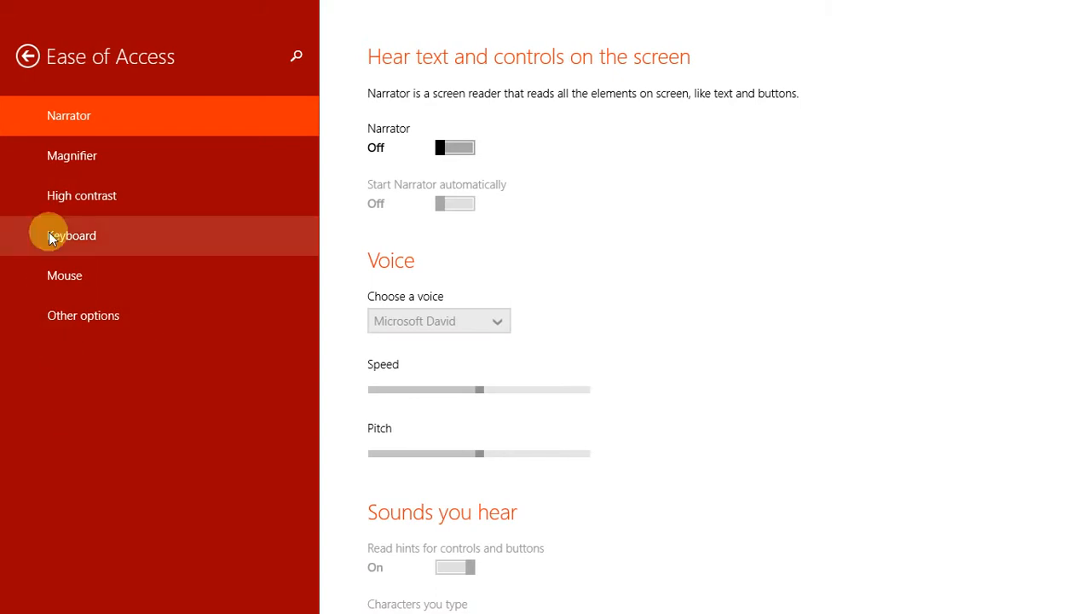
{"action": "left_click", "coordinate": [72, 235]}
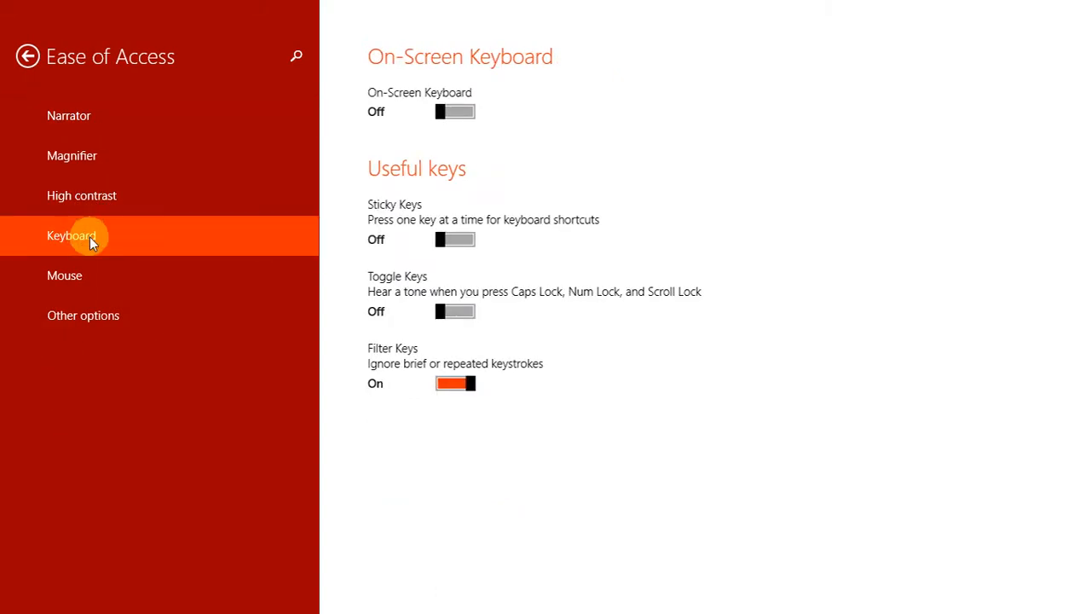
{"action": "mouse_move", "coordinate": [399, 363]}
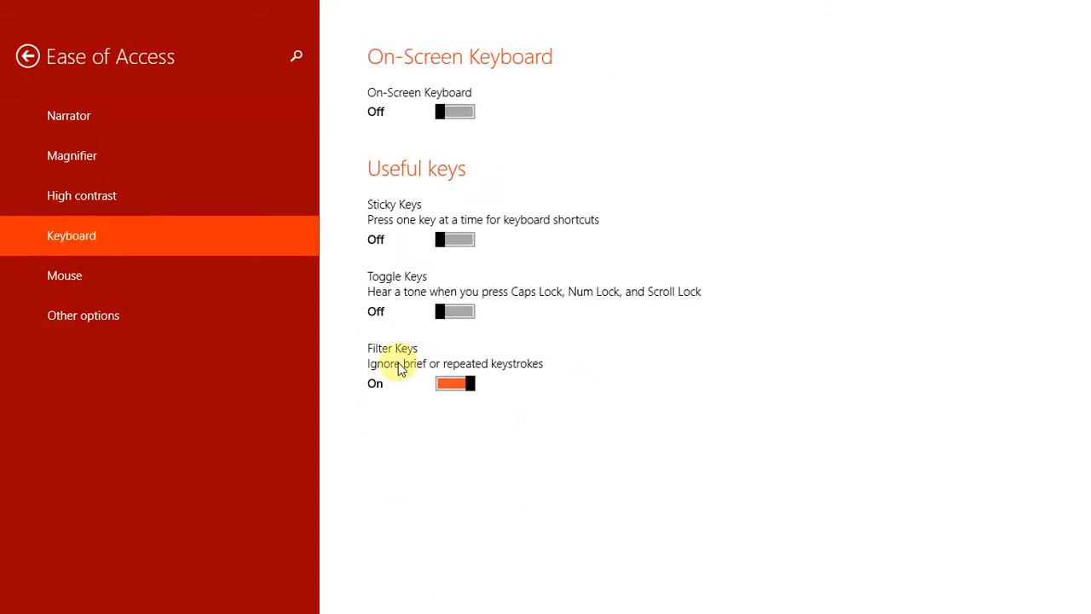
{"action": "mouse_move", "coordinate": [515, 373]}
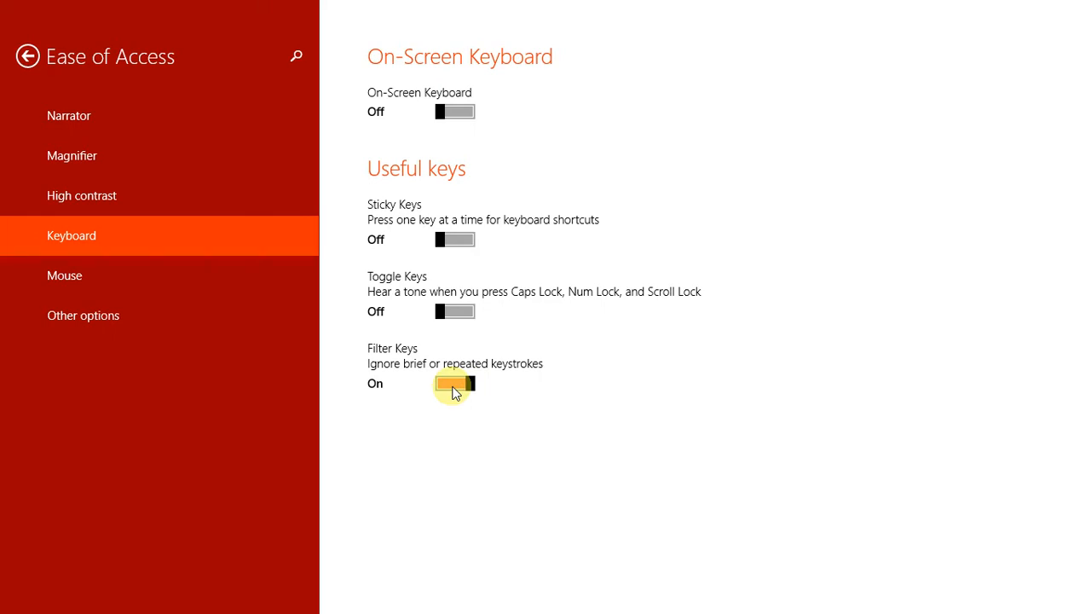
{"action": "left_click", "coordinate": [453, 382]}
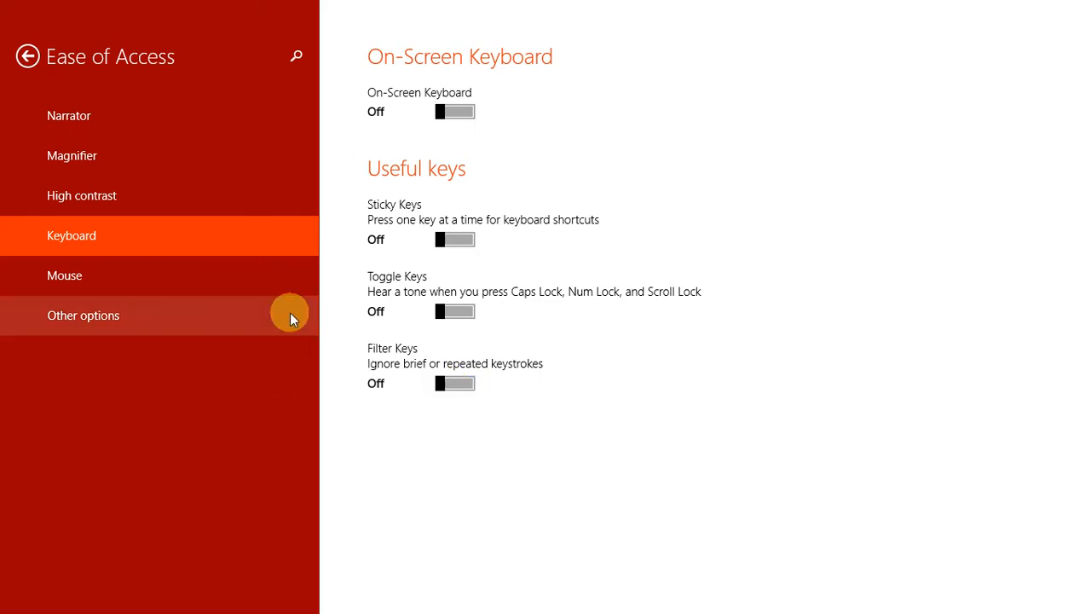
{"action": "left_click", "coordinate": [27, 54]}
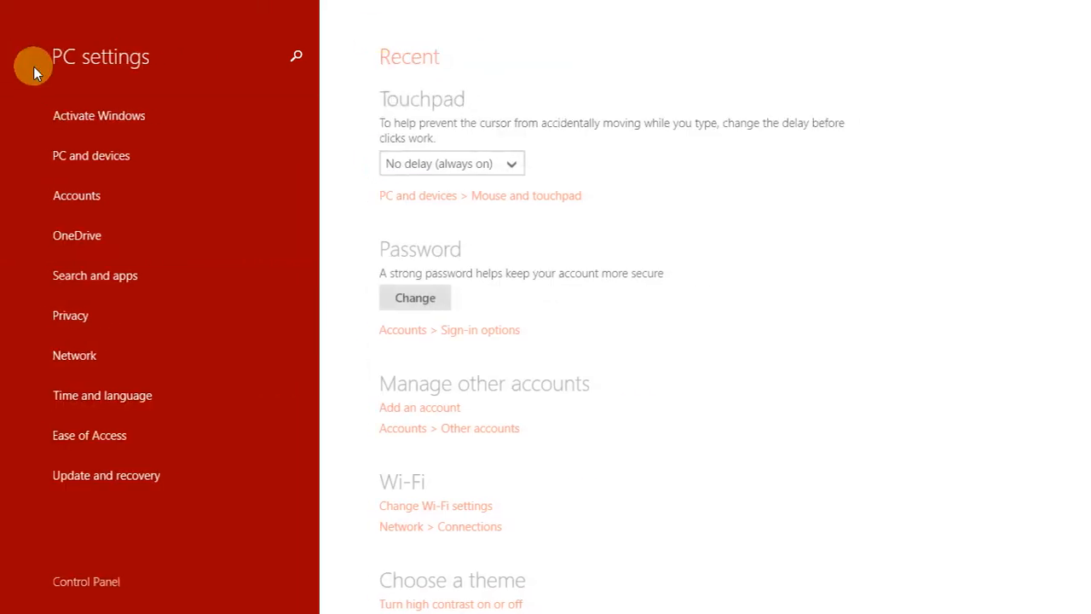